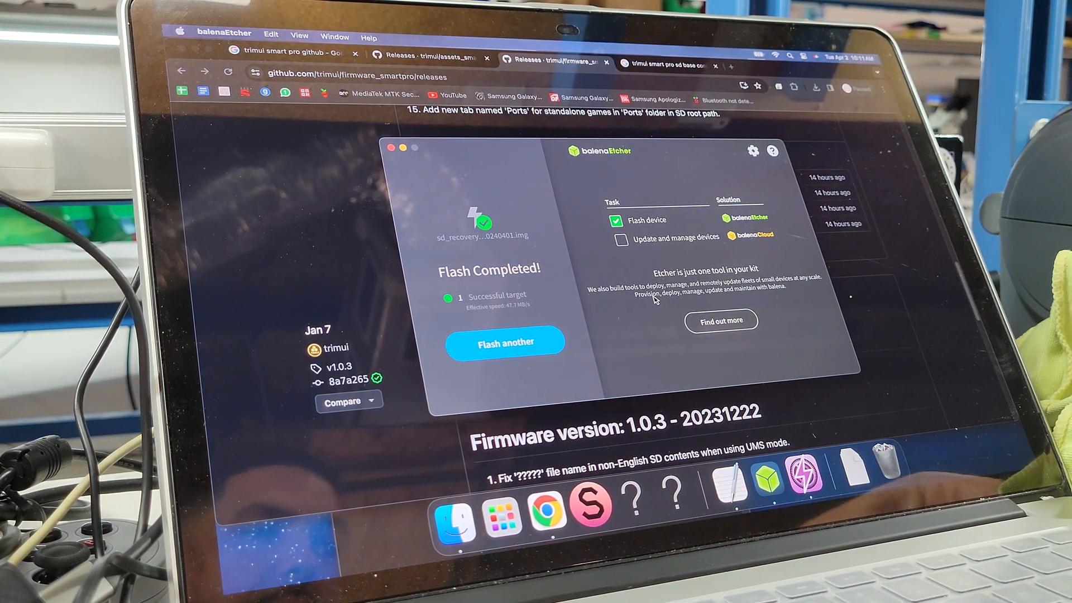
mouse_move(315, 158)
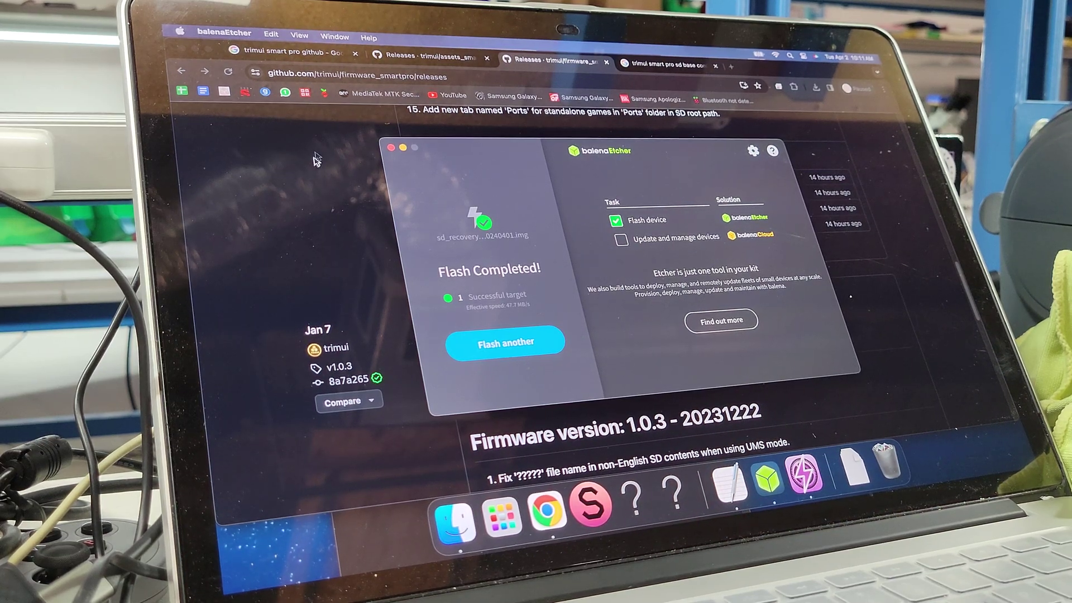
mouse_move(336, 150)
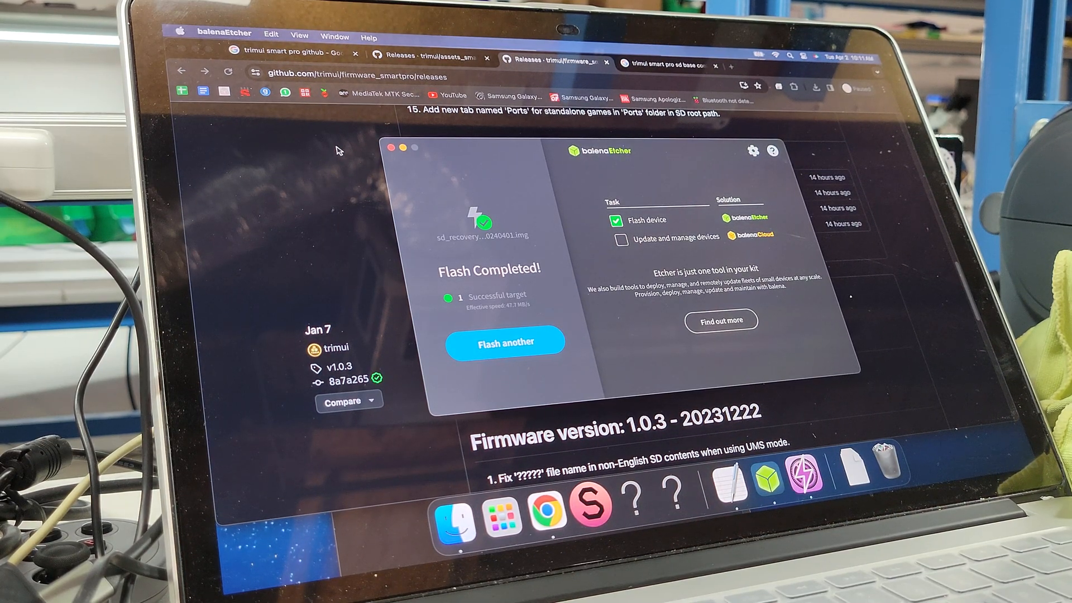
mouse_move(450, 158)
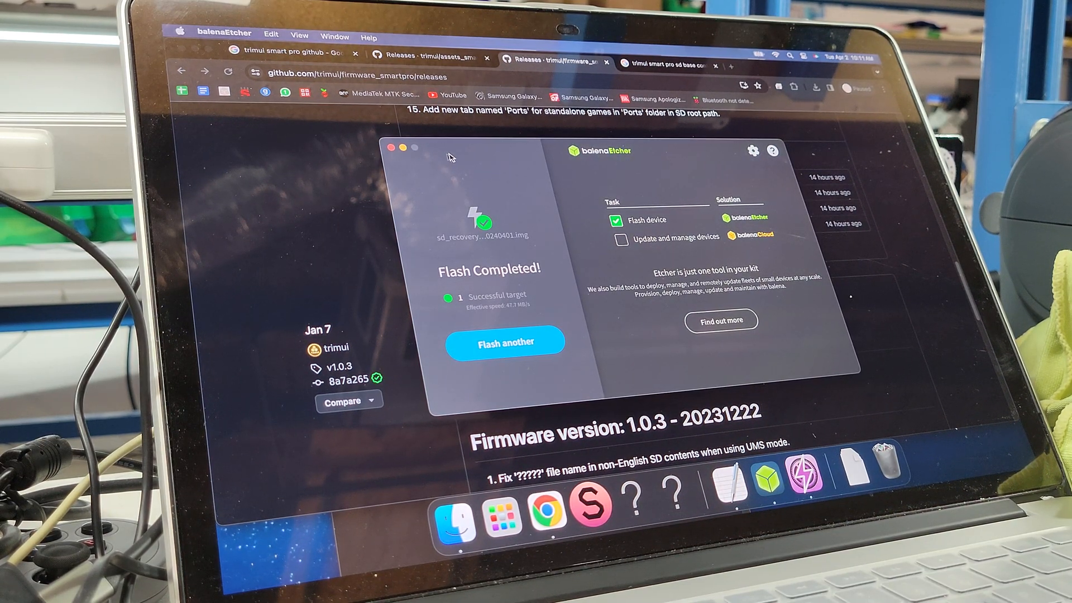
mouse_move(386, 156)
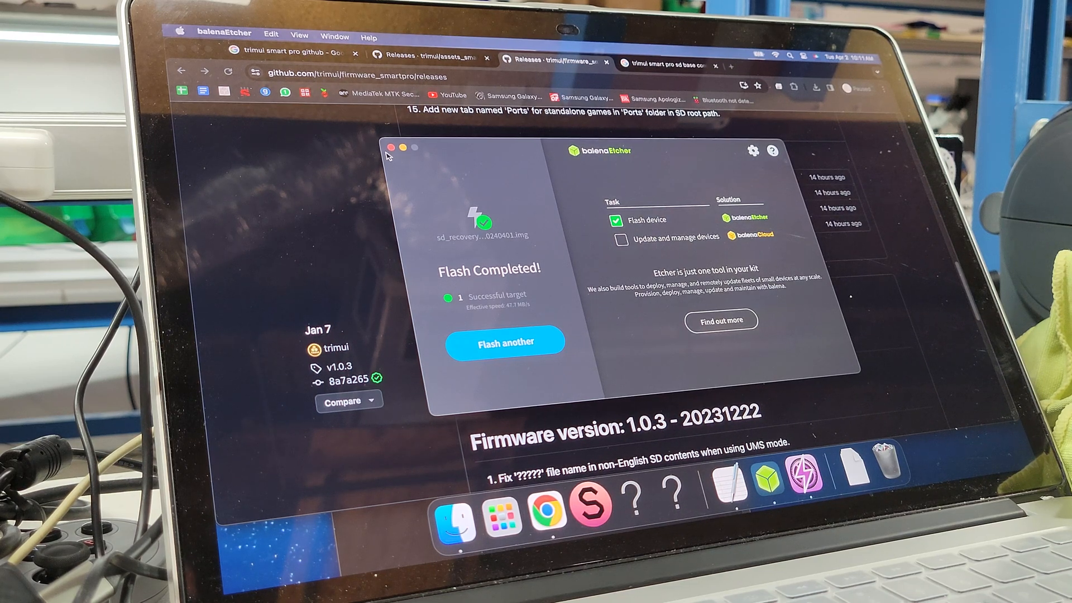
- Close the balenaEtcher window now that flashing has completed
click(392, 148)
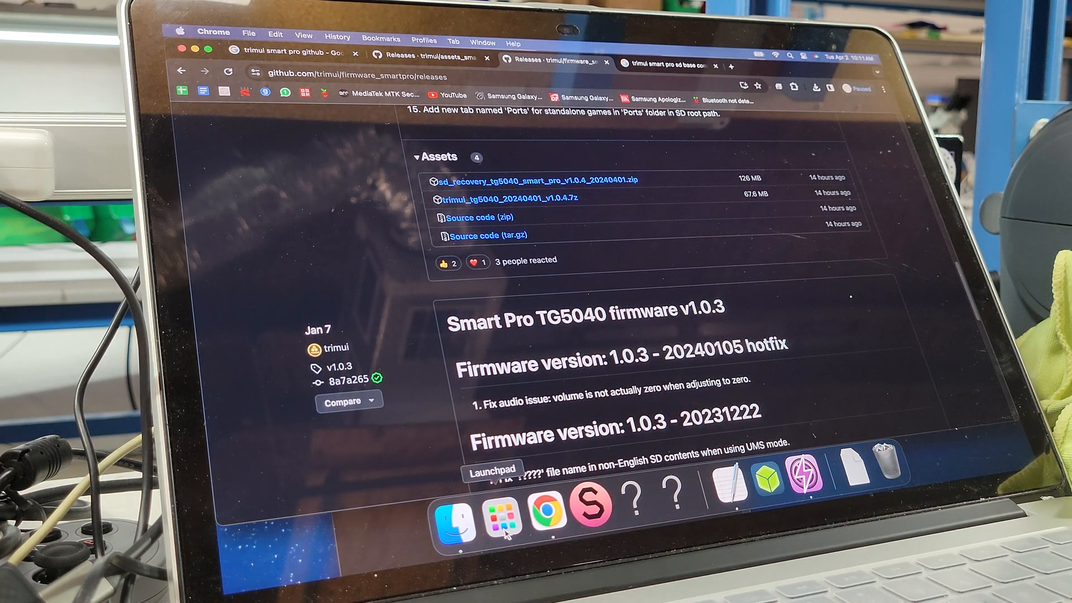
- Show the NO NAME card in one Finder window and the Labels downloads folder in another
click(455, 511)
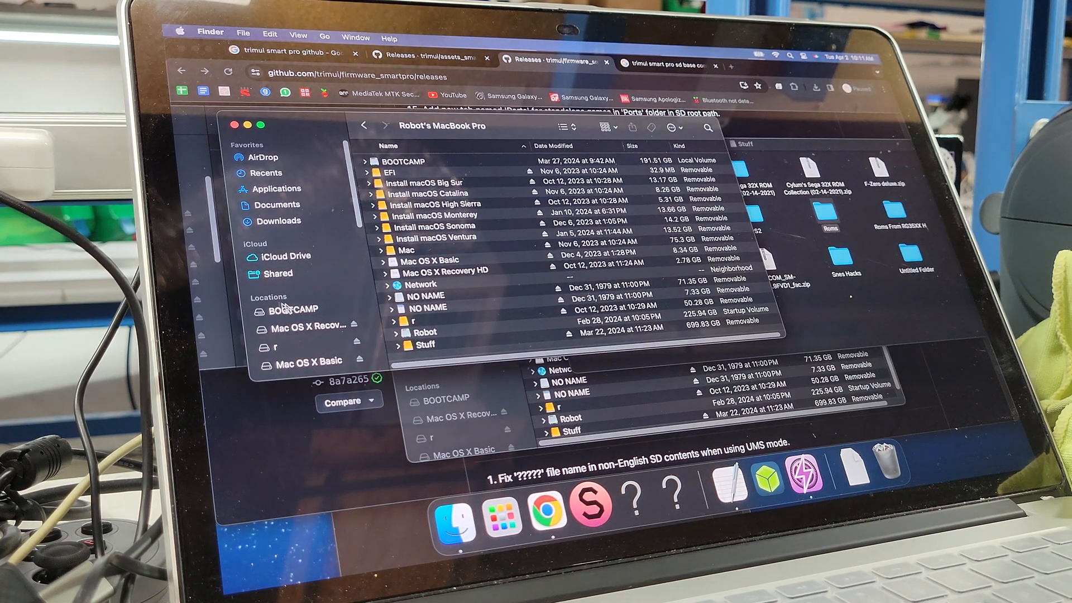
click(287, 189)
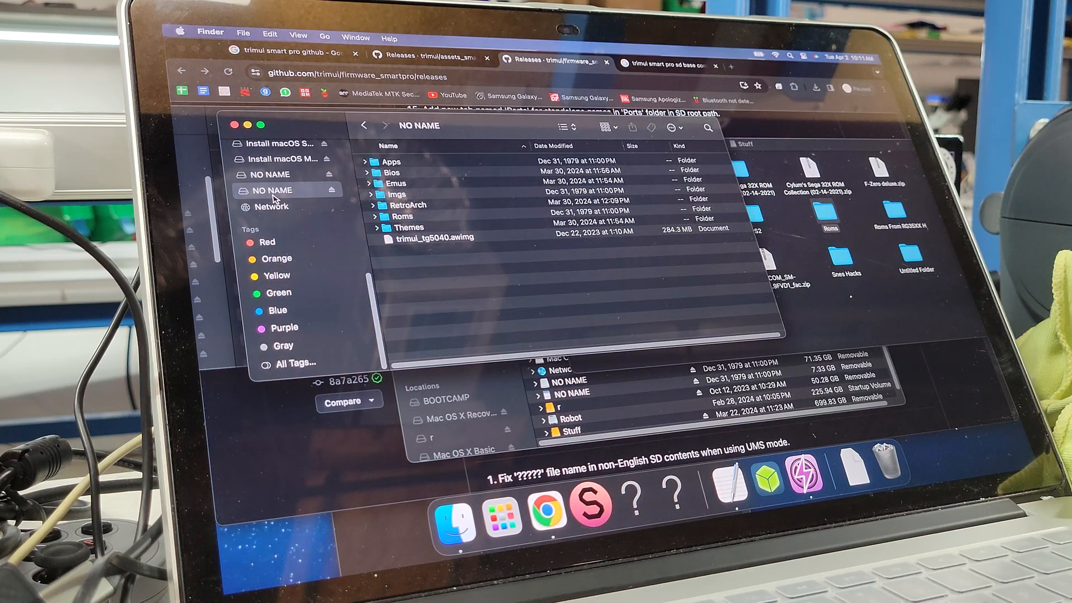
click(273, 190)
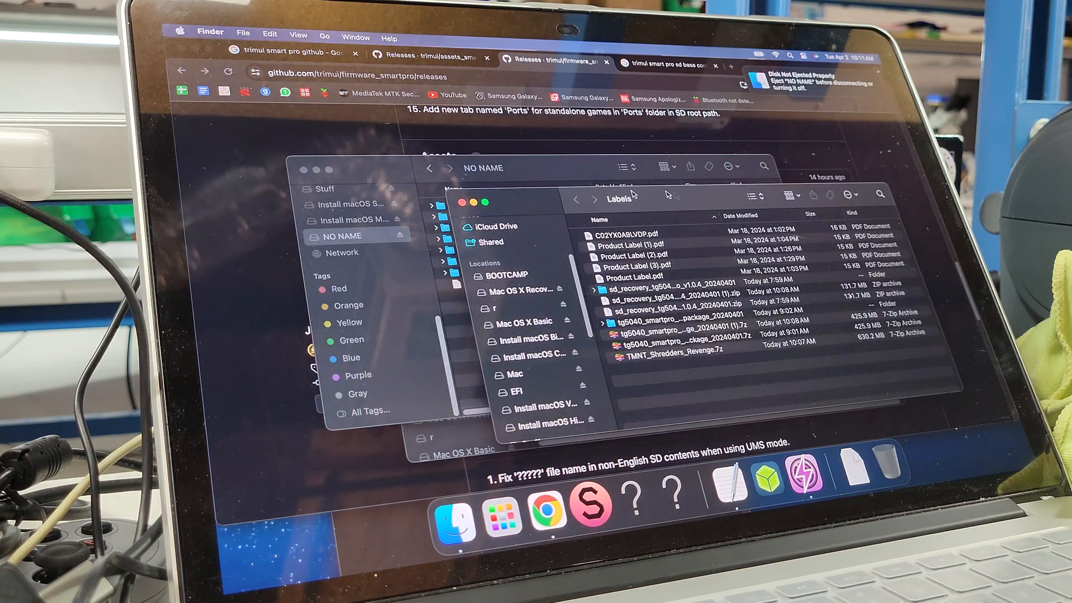
mouse_move(676, 325)
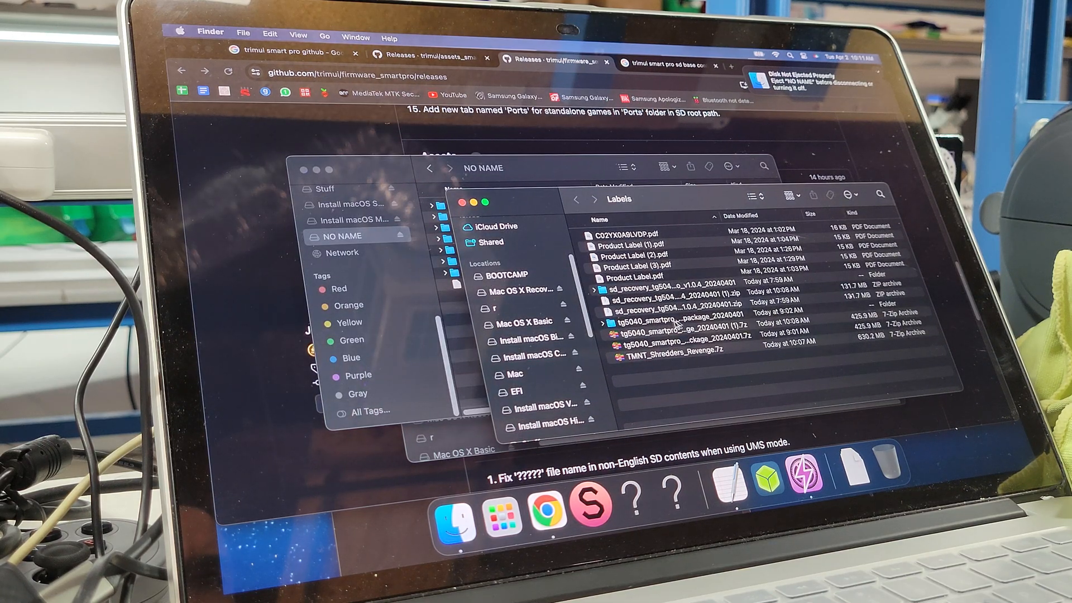
- Open the tg5040_smartpro_SD_base_package_20240401 folder to reveal Apps, Emus, Roms and the rest
click(683, 321)
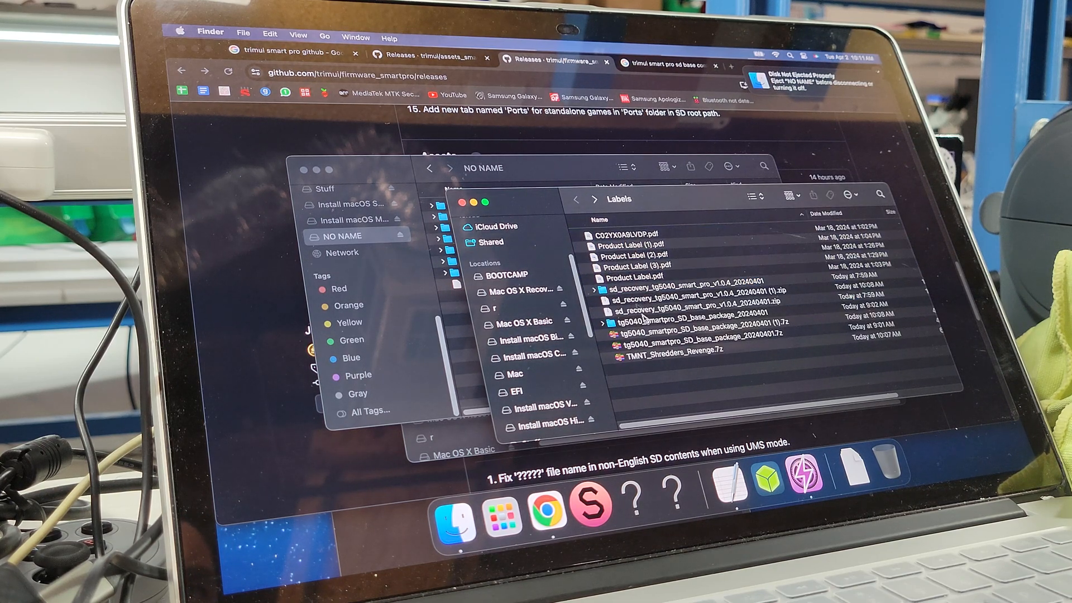
click(684, 321)
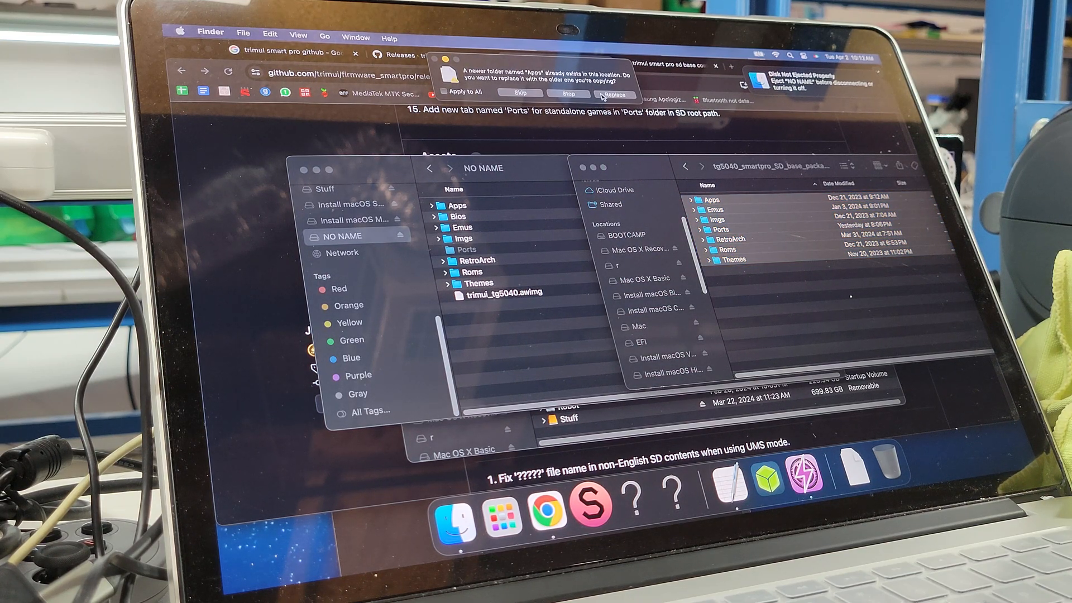
- Answer the copy conflicts: Replace for Apps, then Merge with Apply to All for the remaining folders
click(614, 93)
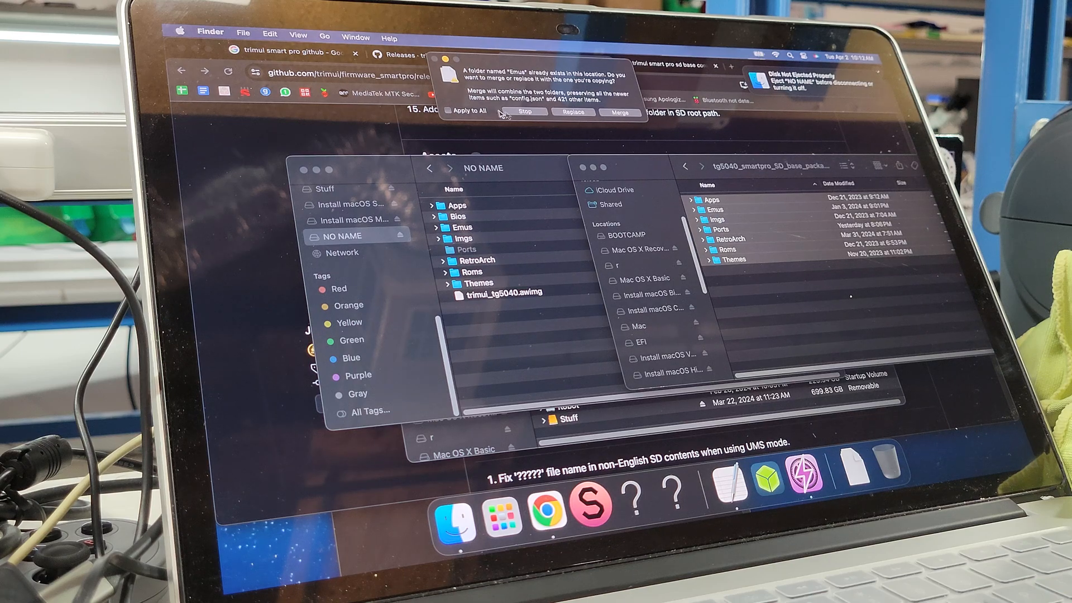
click(619, 111)
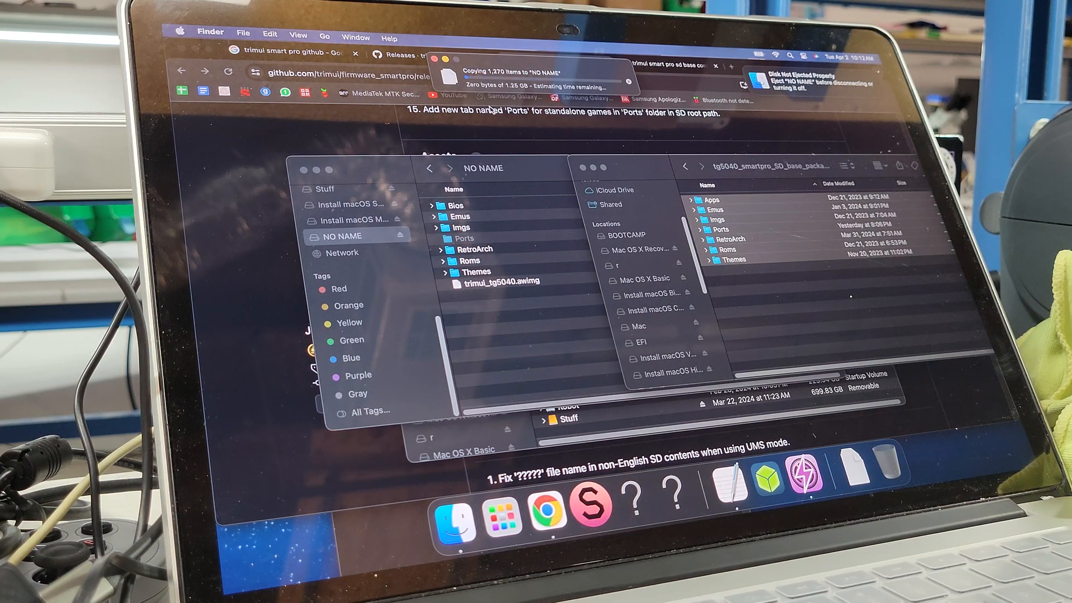